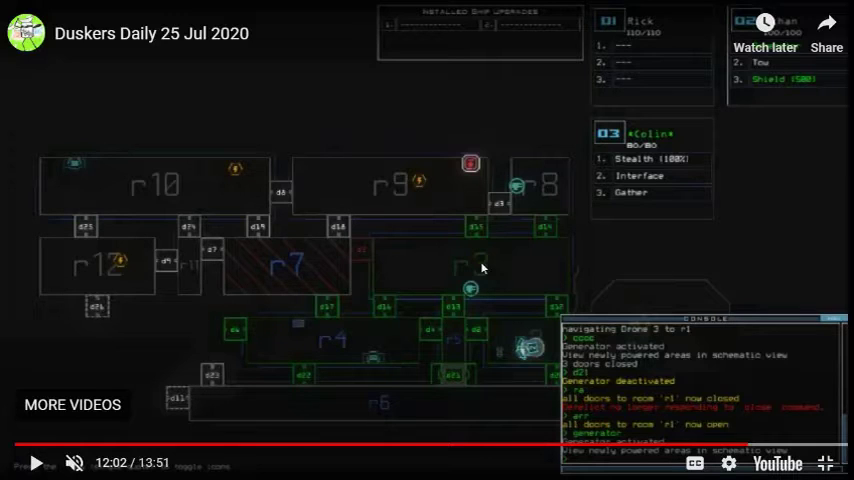
{"action": "mouse_move", "coordinate": [555, 338]}
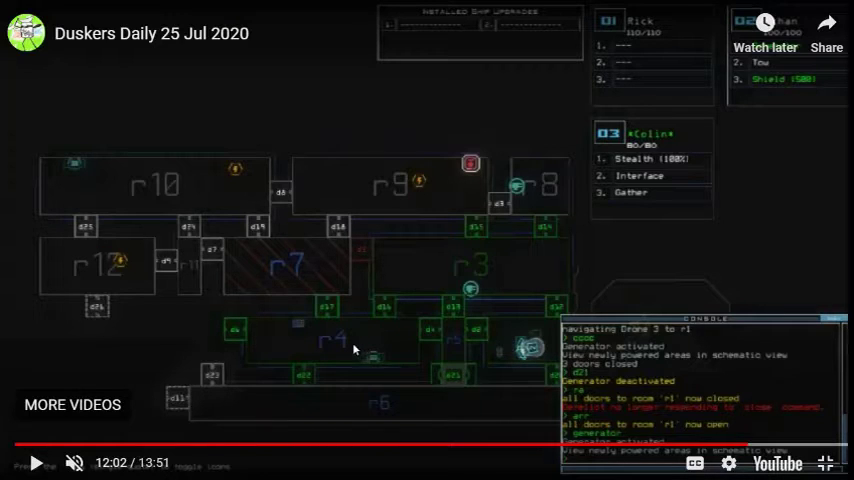
{"action": "mouse_move", "coordinate": [497, 275]}
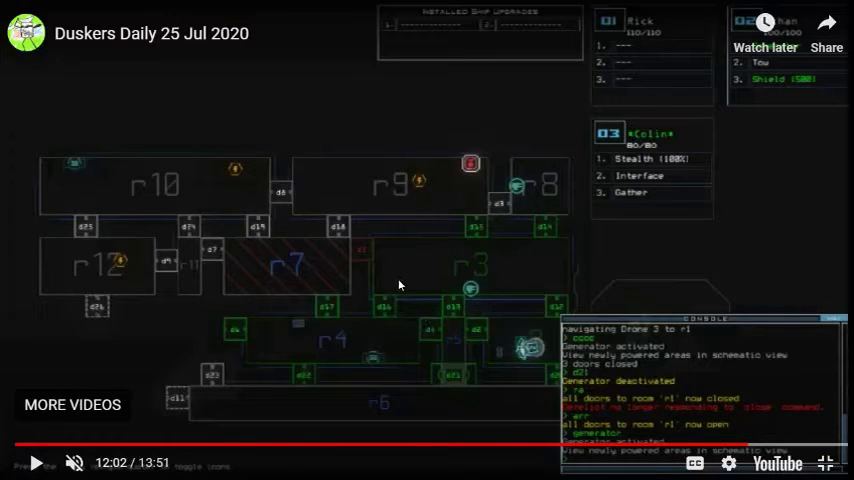
{"action": "mouse_move", "coordinate": [513, 375]}
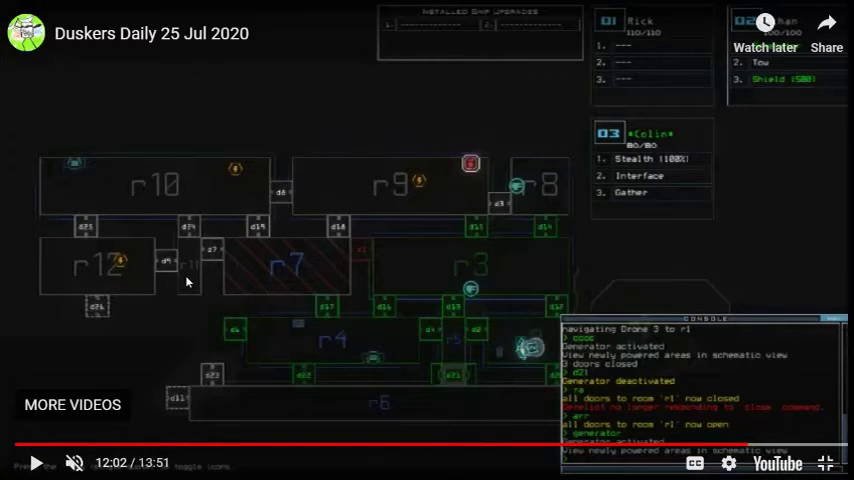
{"action": "mouse_move", "coordinate": [209, 239]}
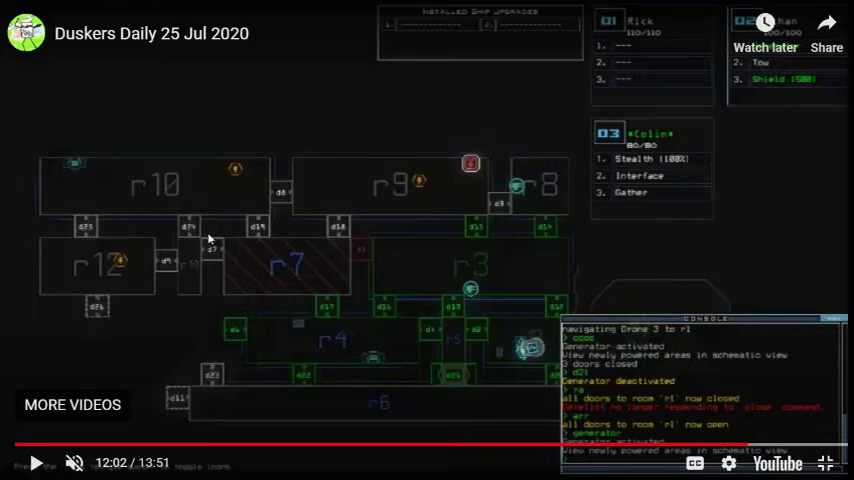
{"action": "mouse_move", "coordinate": [149, 185]}
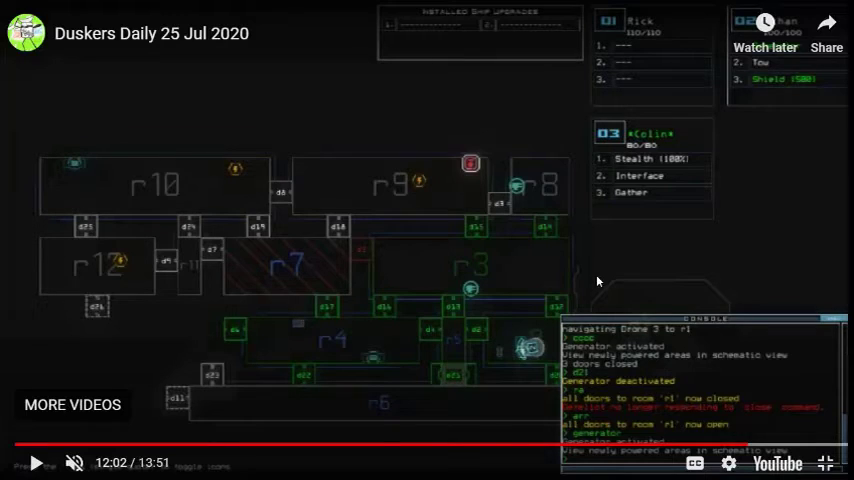
{"action": "mouse_move", "coordinate": [490, 263]}
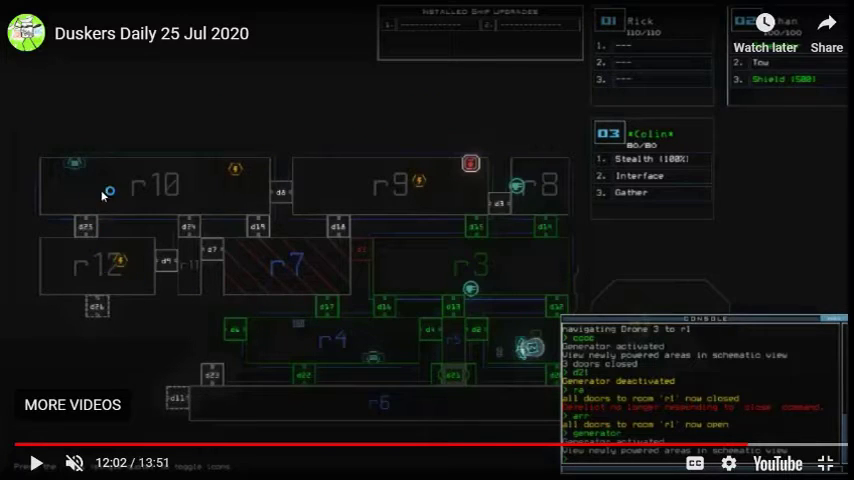
{"action": "mouse_move", "coordinate": [470, 283]}
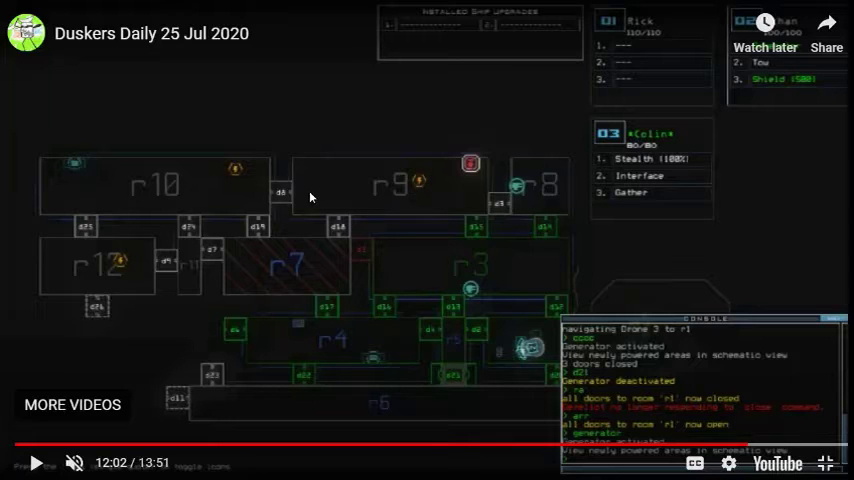
{"action": "mouse_move", "coordinate": [165, 194]}
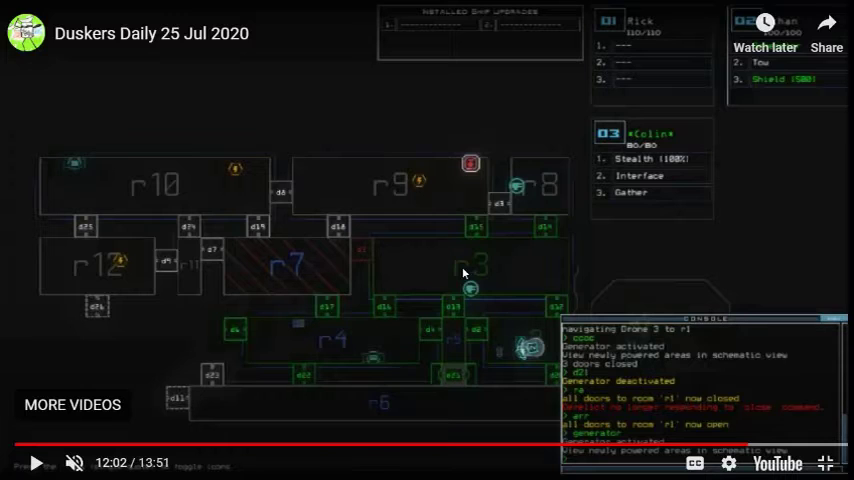
{"action": "mouse_move", "coordinate": [460, 367]}
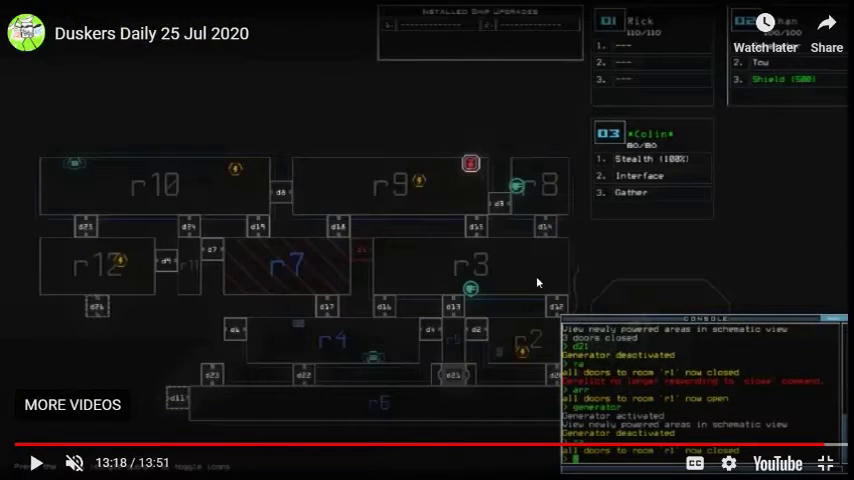
{"action": "mouse_move", "coordinate": [571, 150]}
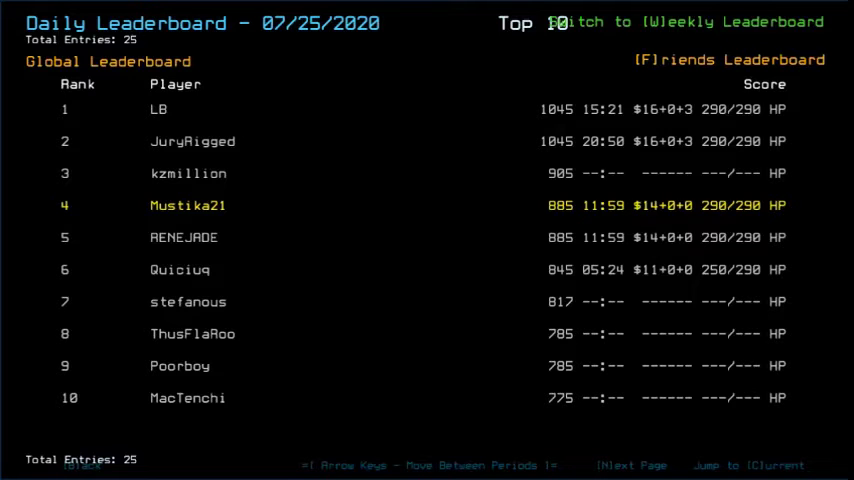
{"action": "mouse_move", "coordinate": [615, 178]}
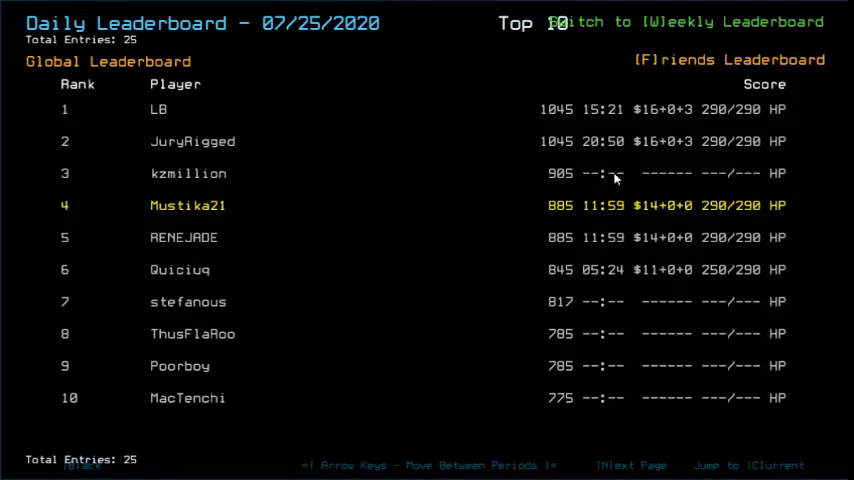
{"action": "mouse_move", "coordinate": [575, 205]}
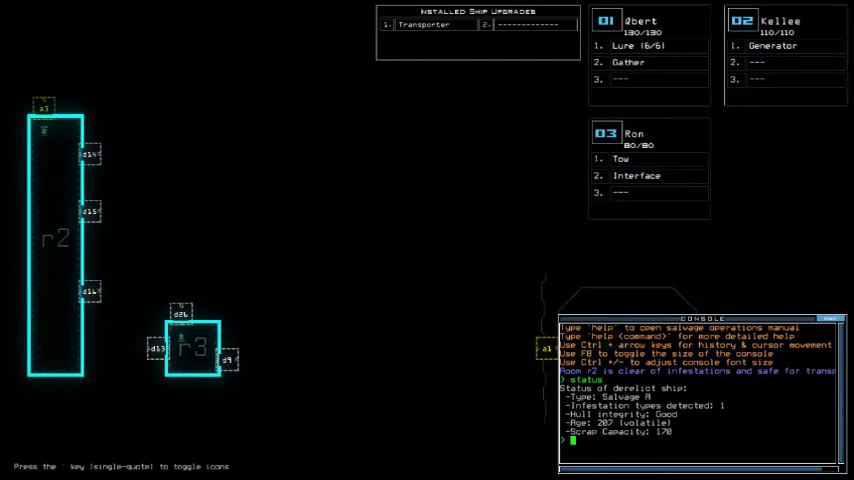
Run the swap commands so Ron holds Lure, Interface and Gather and Kellee holds Generator and Tow.
{"action": "key", "text": "'"}
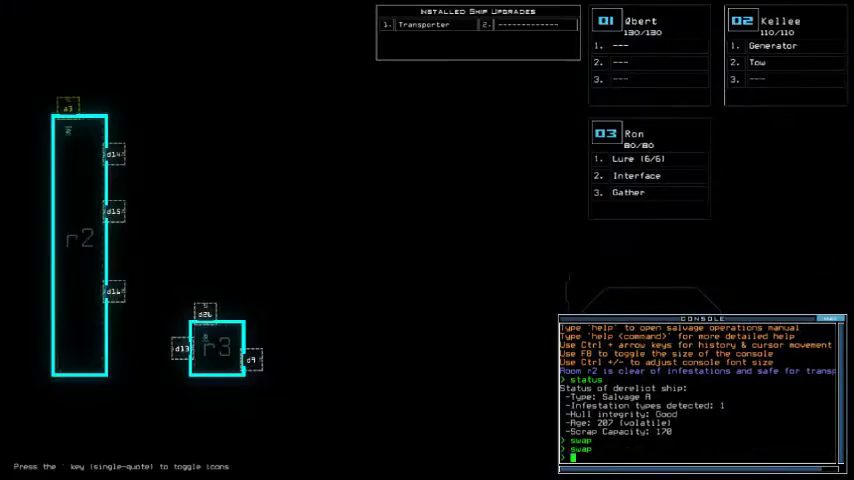
{"action": "type", "text": "arr"}
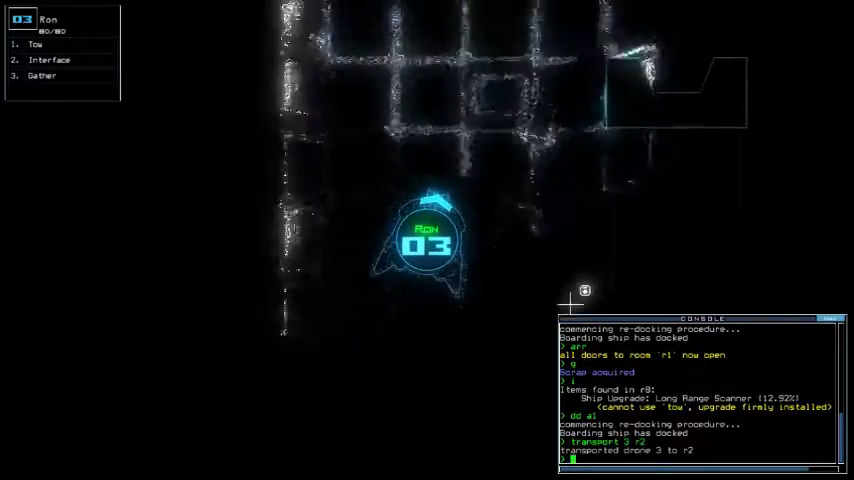
Enter the generator command before gathering scrap and towing the disabled drone Nathan.
{"action": "type", "text": "generator"}
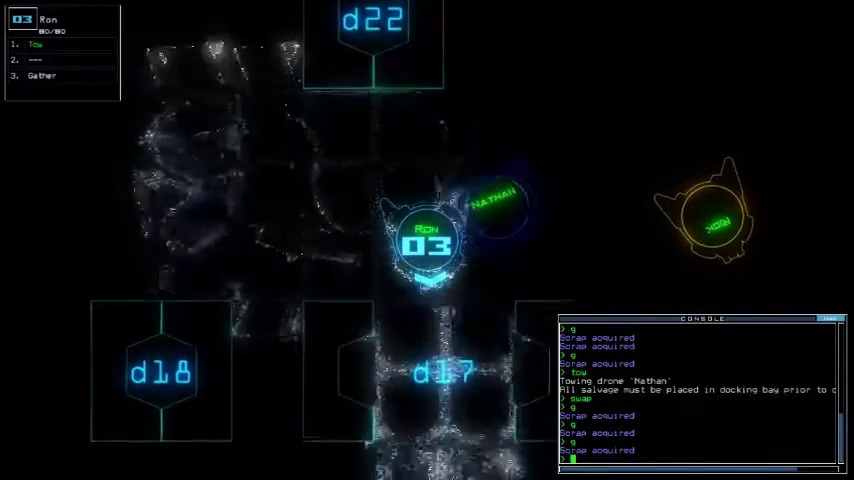
Run the queued command to haul Nathan toward airlock a1 and vent room r8 to space.
{"action": "key", "text": "'"}
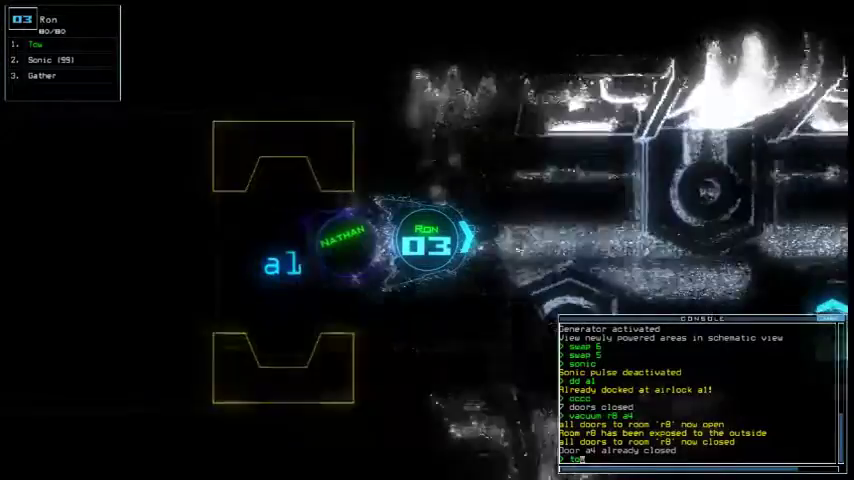
Enter the tow command to release Nathan and Rick before sending drone 2 back to r1.
{"action": "type", "text": "tow"}
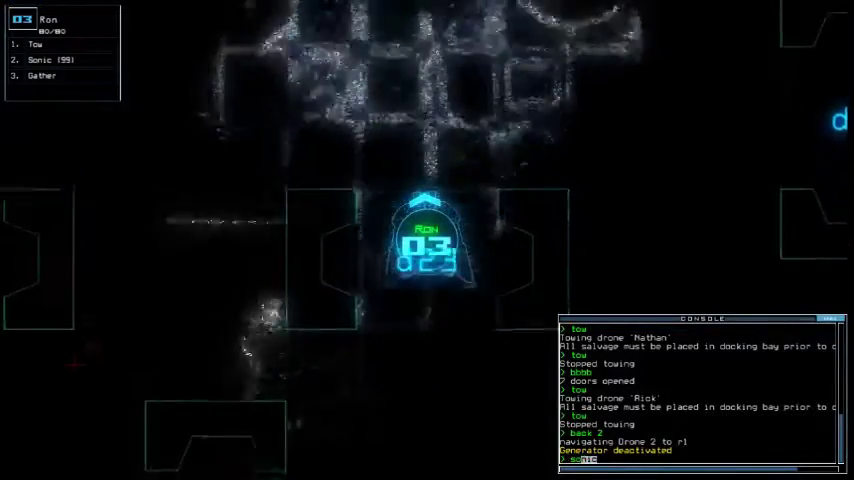
Enter the sonic command to switch off the pulse before gathering scrap and recalling drone 3.
{"action": "type", "text": "sonic"}
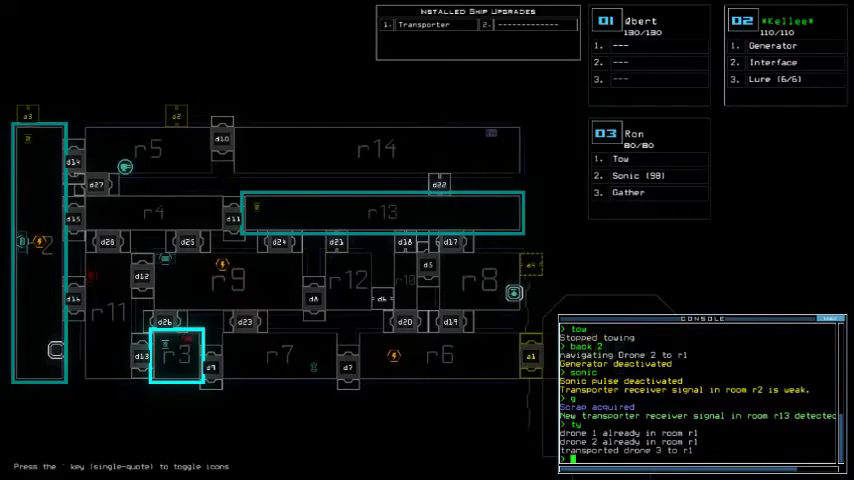
Transport out of the derelict, accept the 915-point Daily Challenge score, and view the leaderboard.
{"action": "type", "text": "transport"}
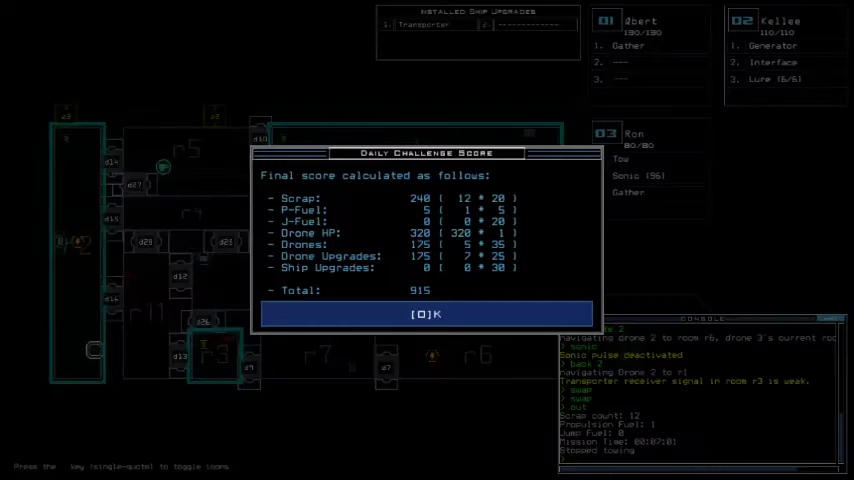
{"action": "left_click", "coordinate": [426, 314]}
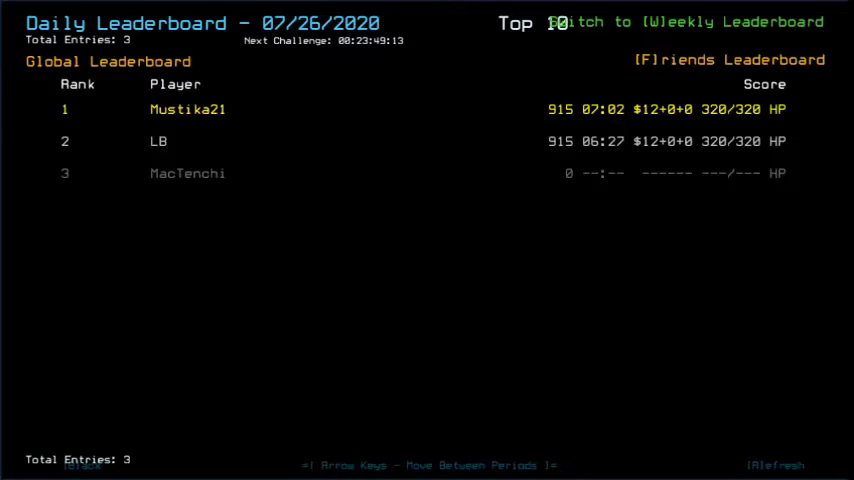